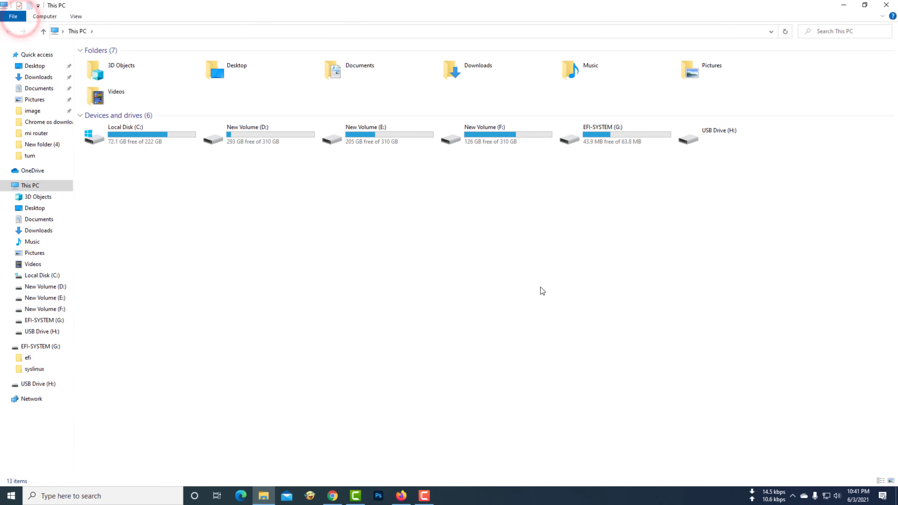
- Try to open USB Drive H:, dismissing the not-accessible error and declining to format it
left_click(724, 138)
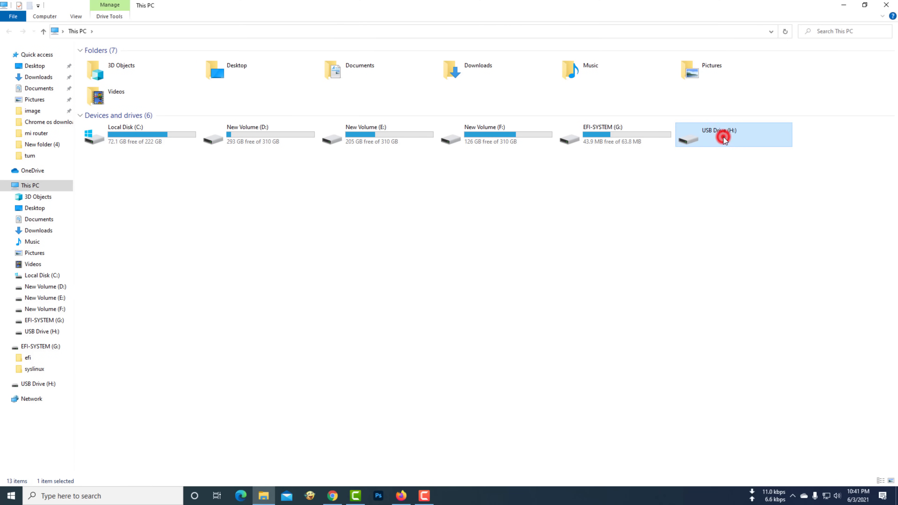
double_click(723, 139)
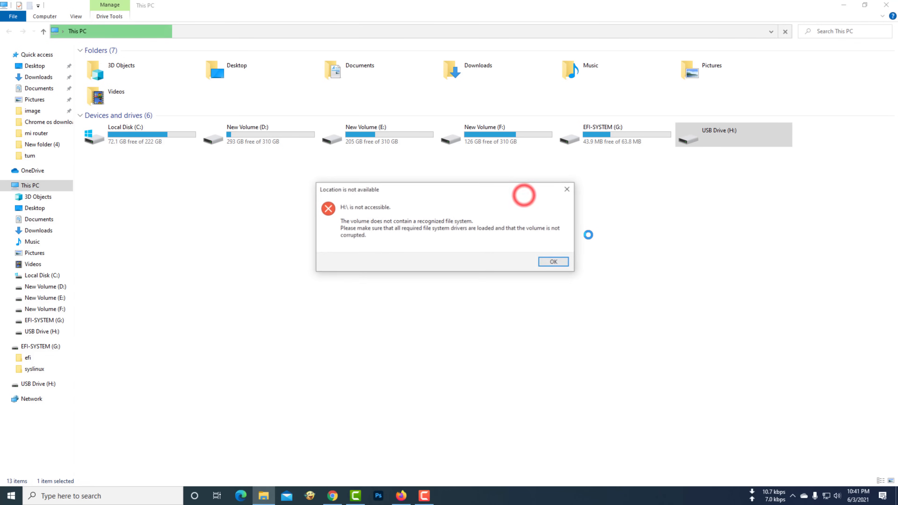
left_click(551, 261)
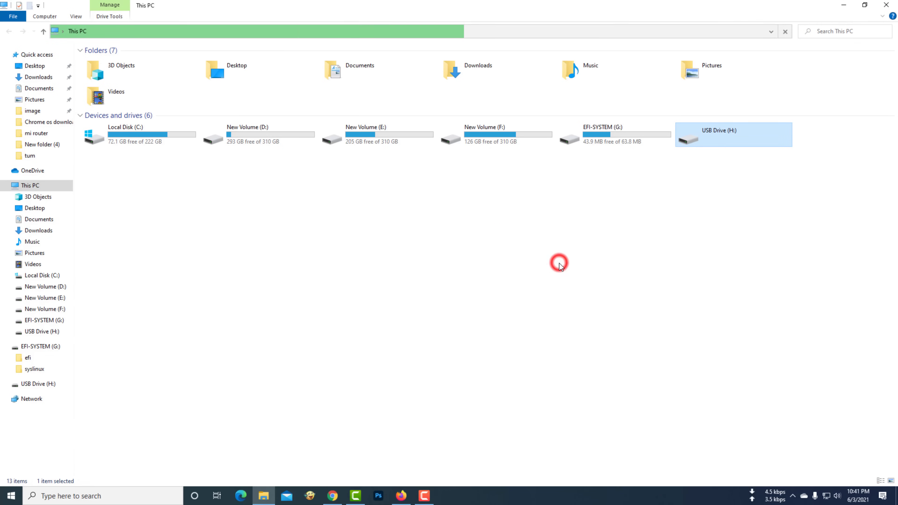
double_click(718, 135)
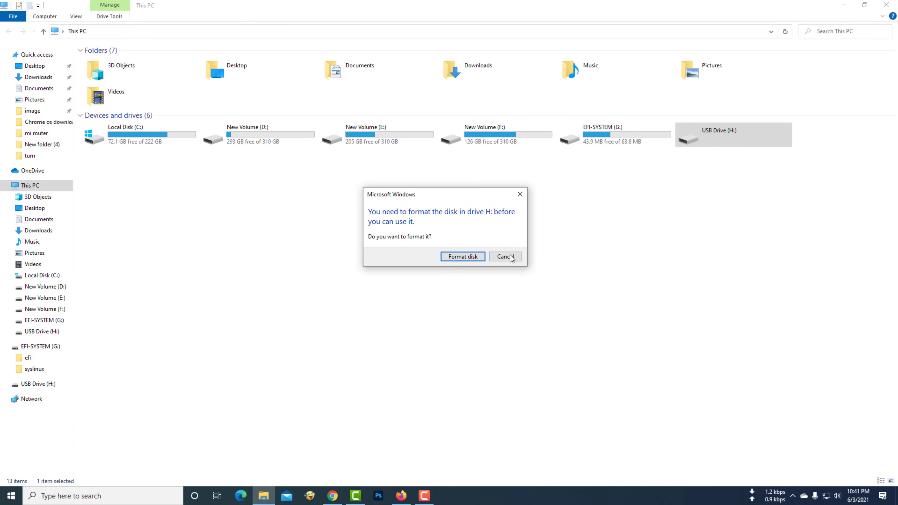
left_click(505, 256)
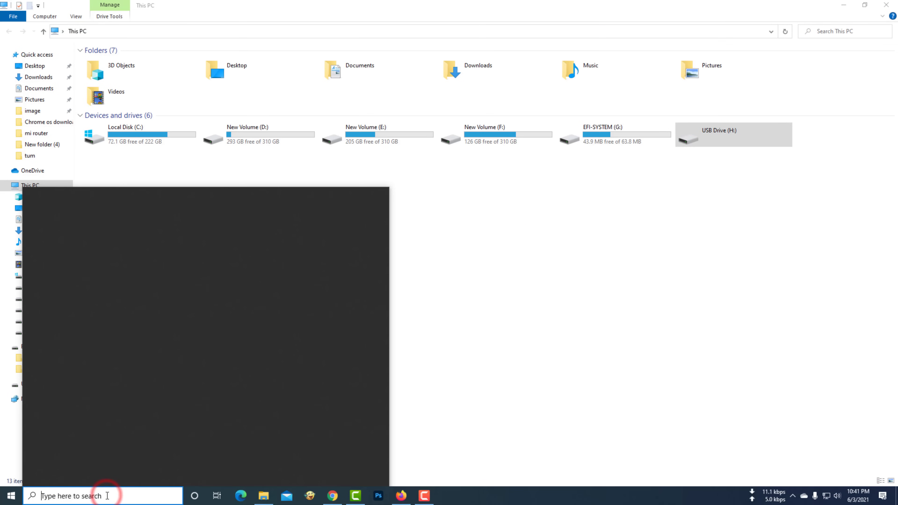
- Search for cmd and launch Command Prompt with administrator rights
type("cmd")
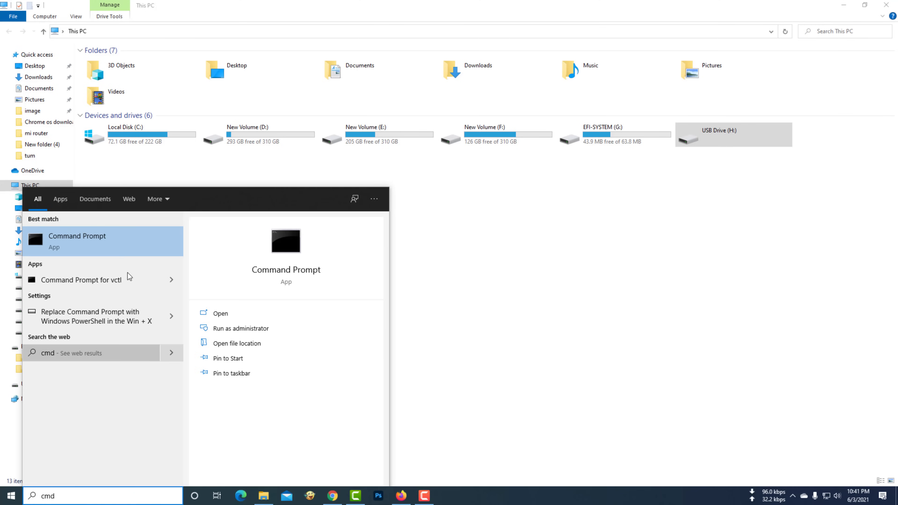
right_click(78, 240)
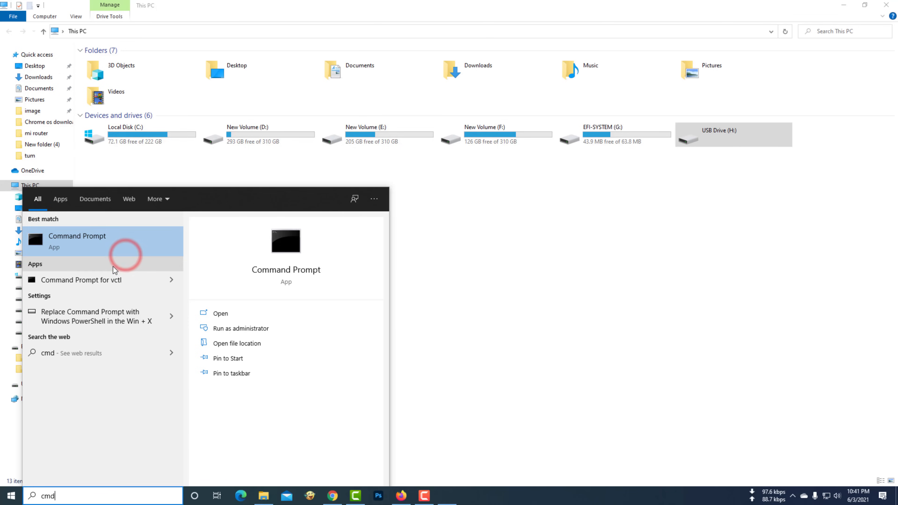
left_click(240, 328)
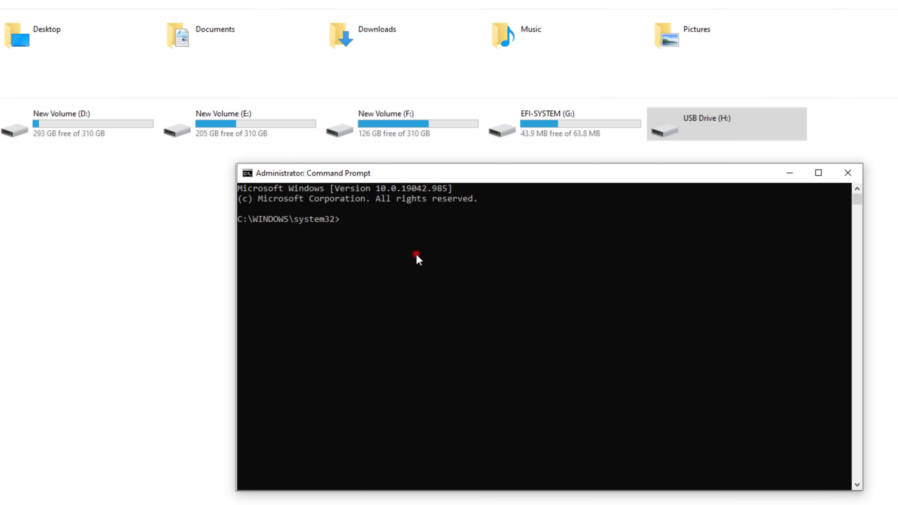
- Run chkdsk h: /f to check the USB drive, reporting no problems found
type("c")
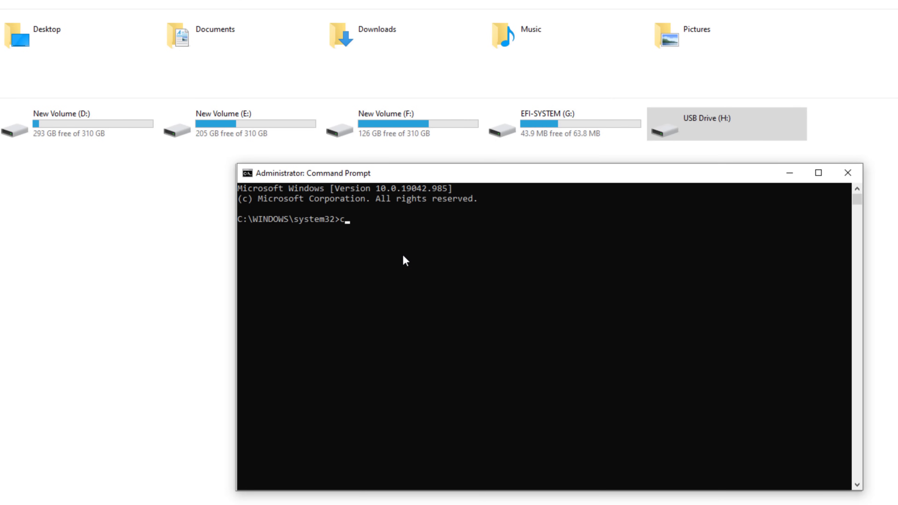
type("hkd")
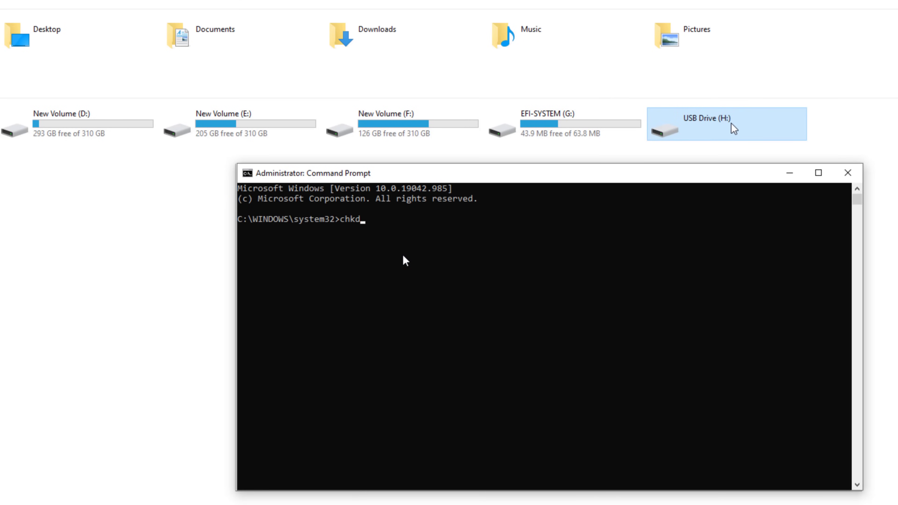
type("sk")
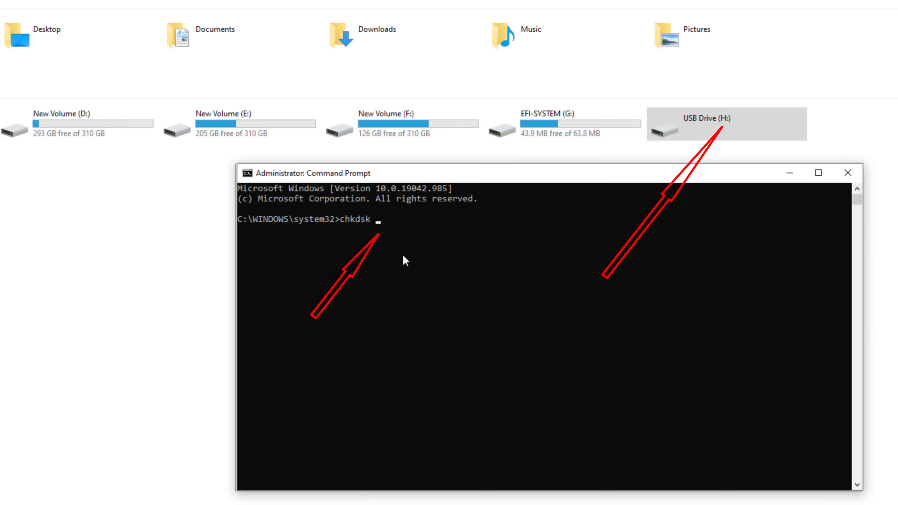
type("h")
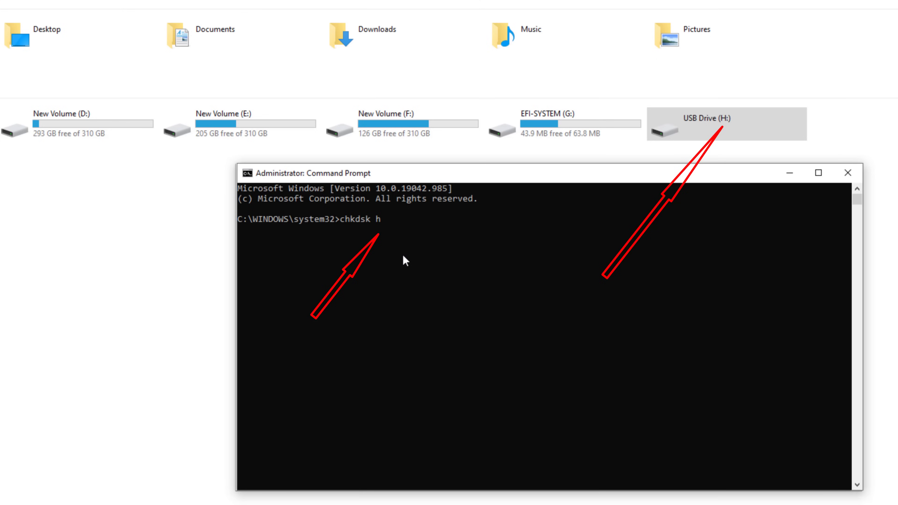
type(":")
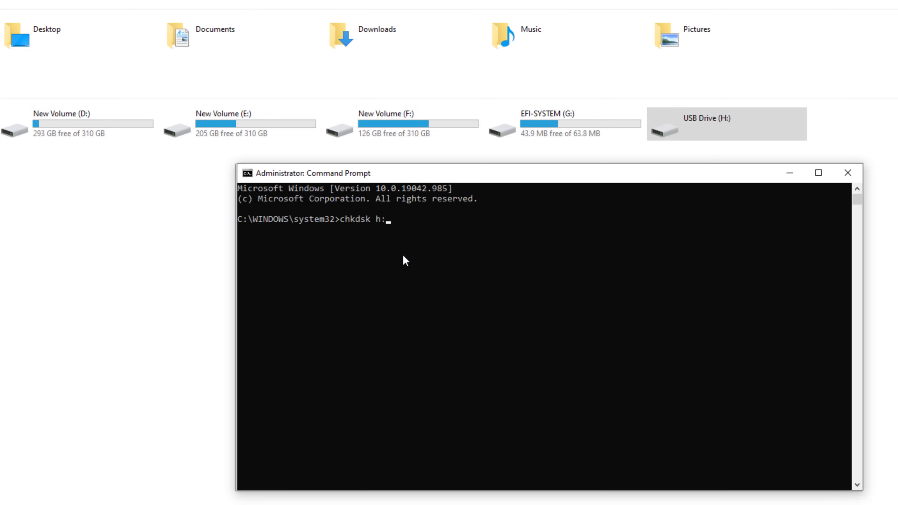
type("/")
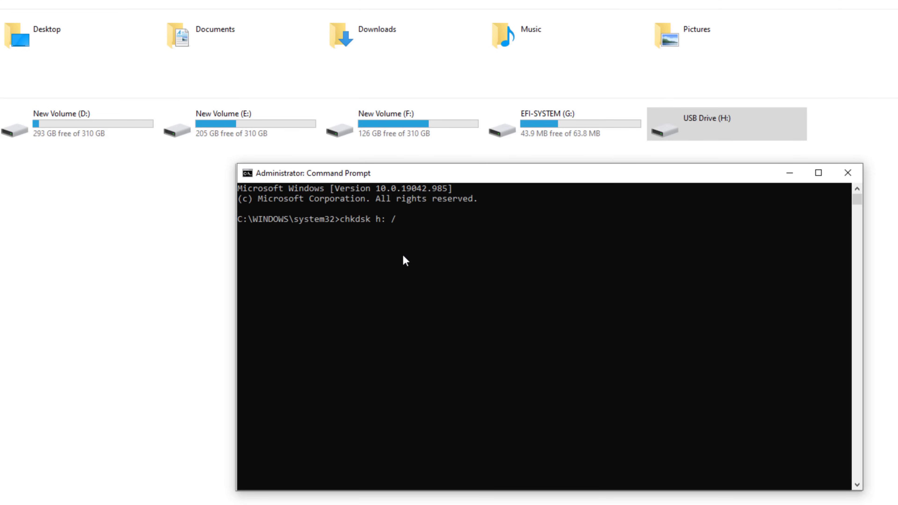
type("f")
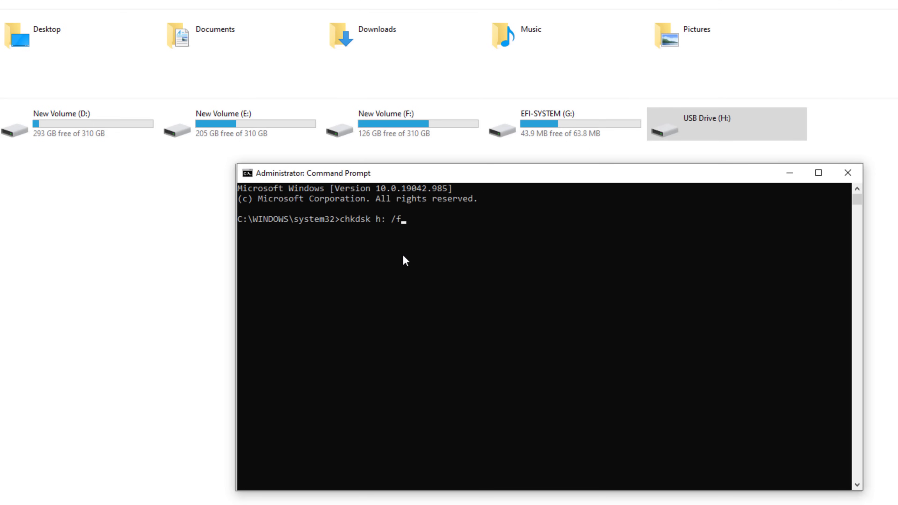
key("Enter")
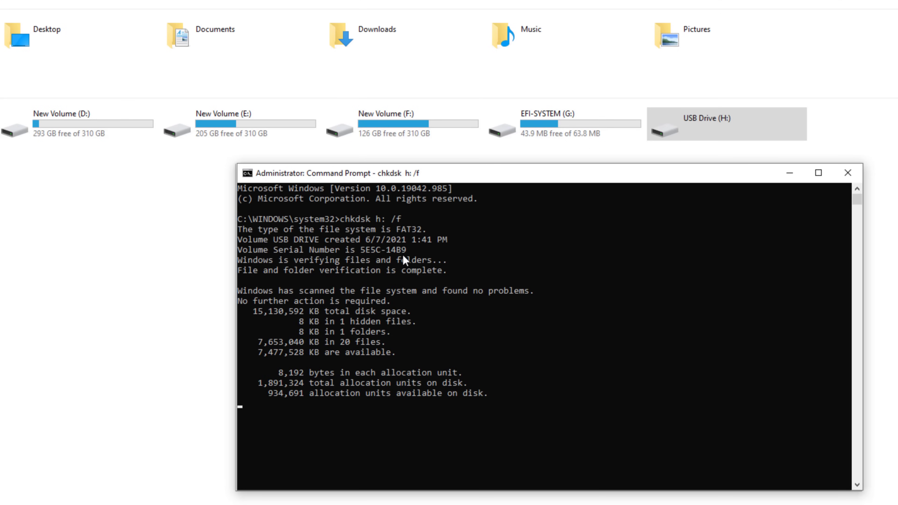